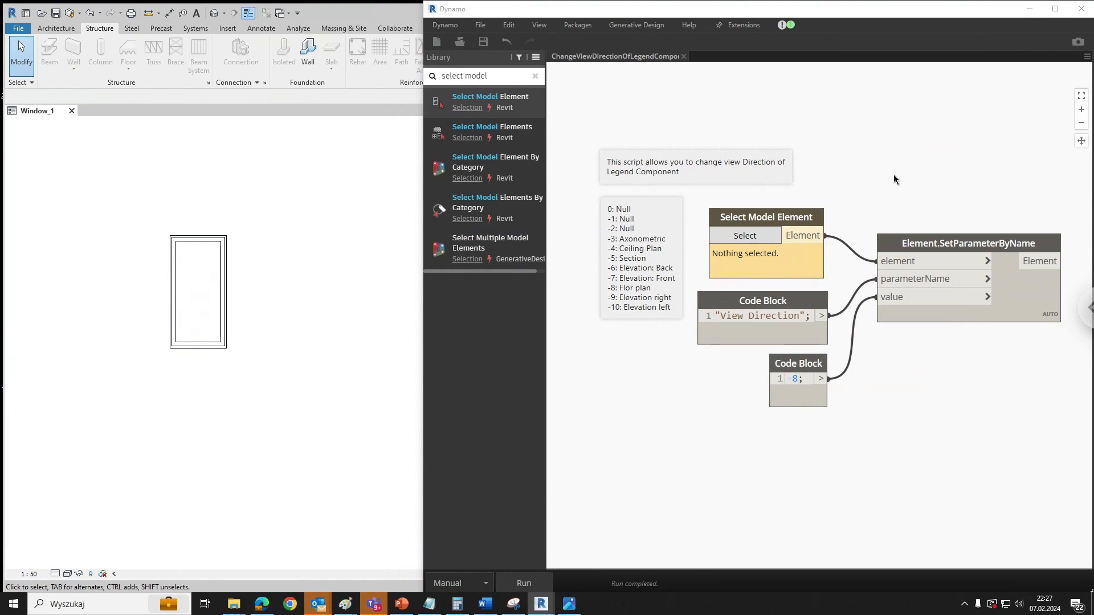
pyautogui.moveTo(234, 324)
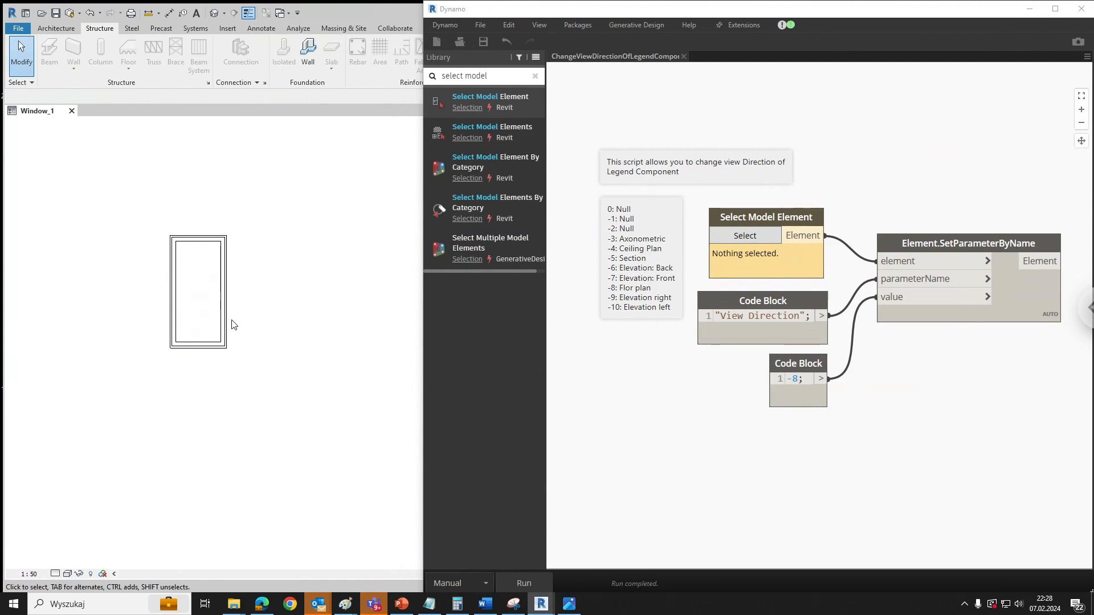
pyautogui.moveTo(239, 329)
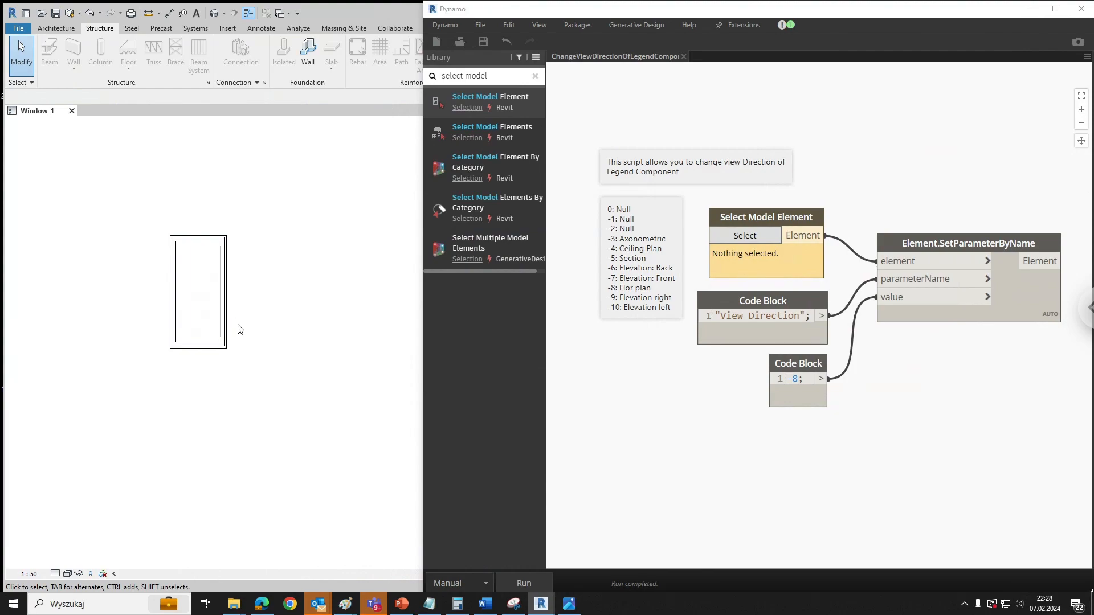
# Select the window legend component and check its current view direction parameter
pyautogui.click(198, 291)
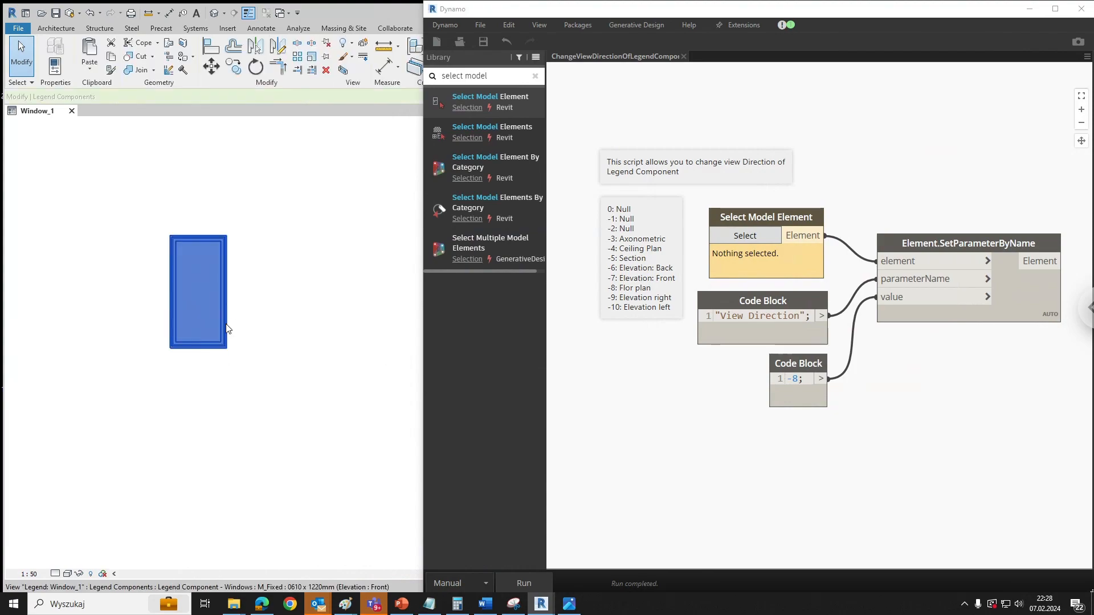
pyautogui.click(198, 291)
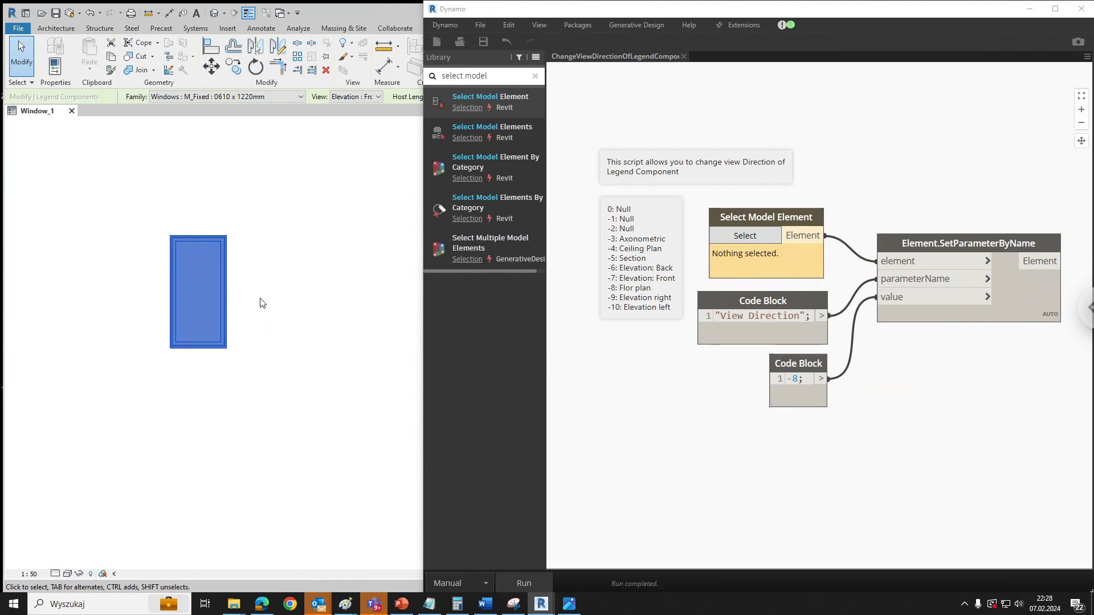
pyautogui.moveTo(275, 288)
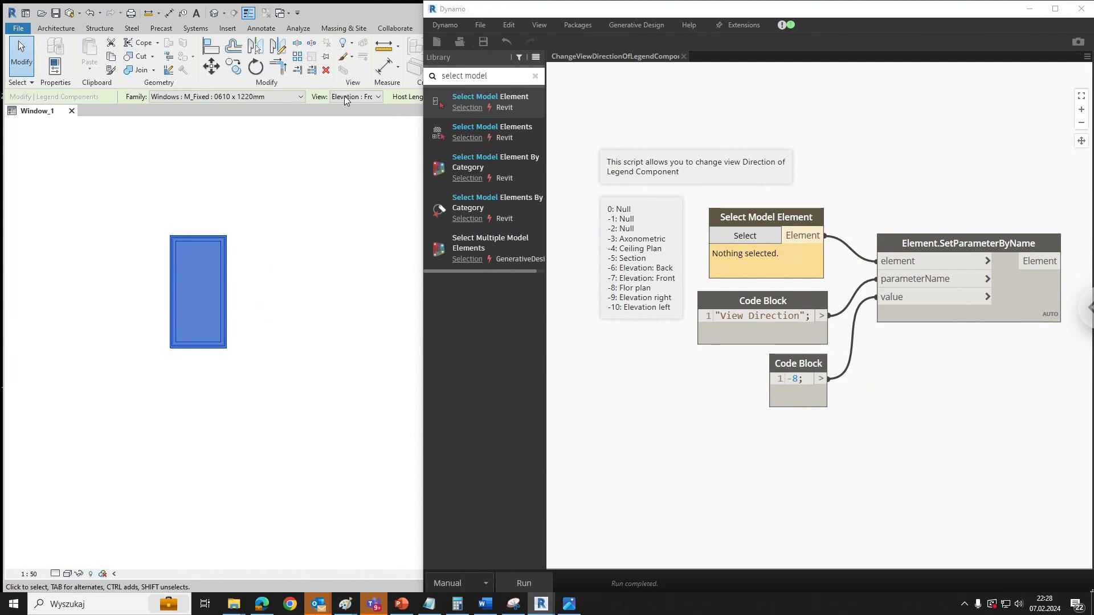
pyautogui.click(377, 97)
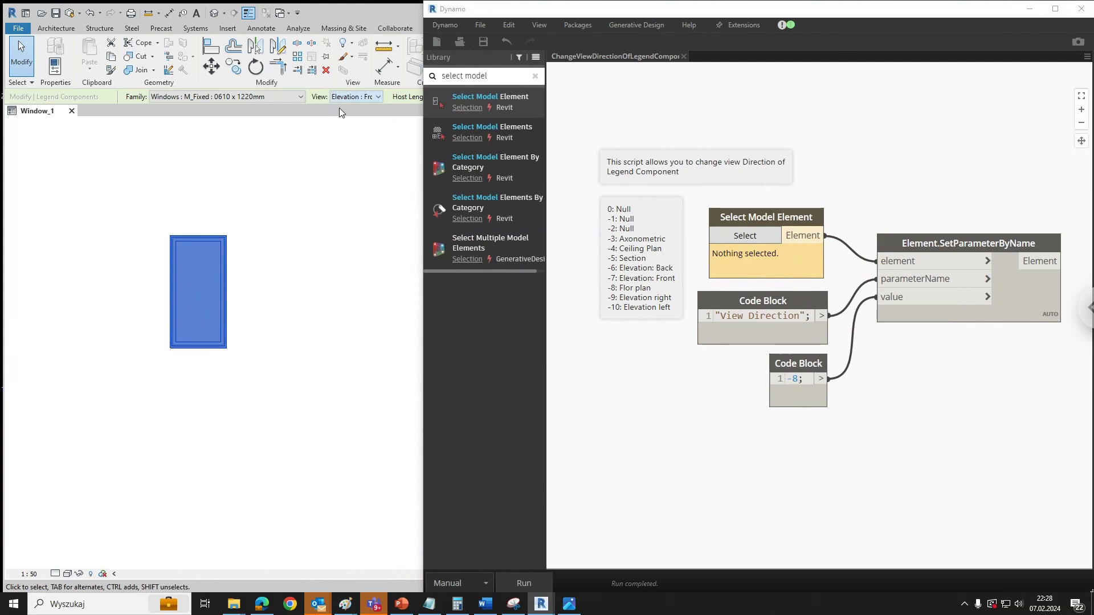
pyautogui.click(355, 96)
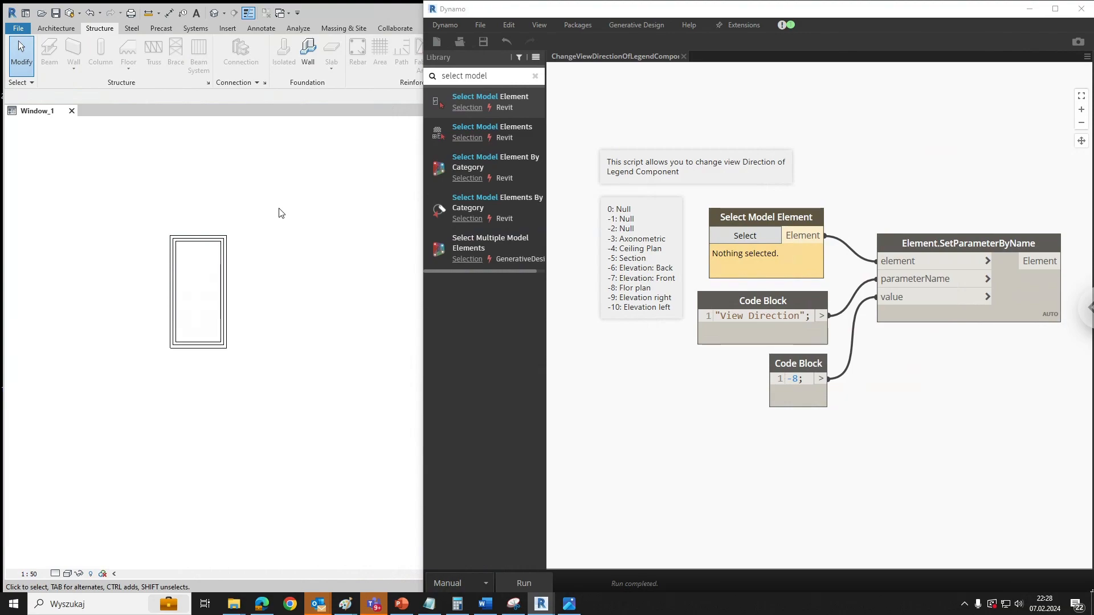
pyautogui.moveTo(294, 223)
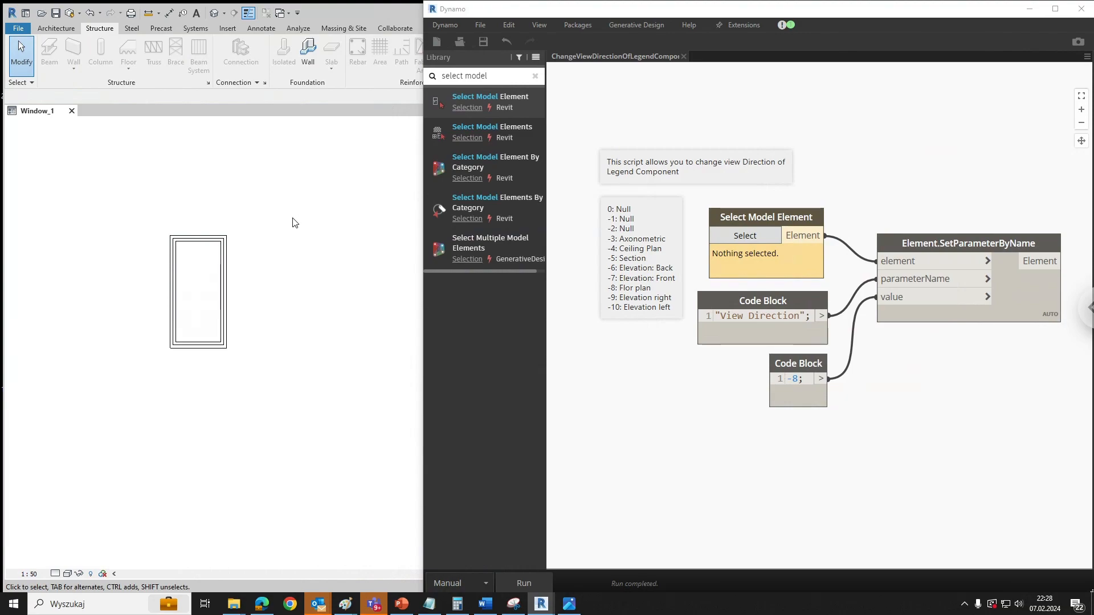
pyautogui.moveTo(670, 241)
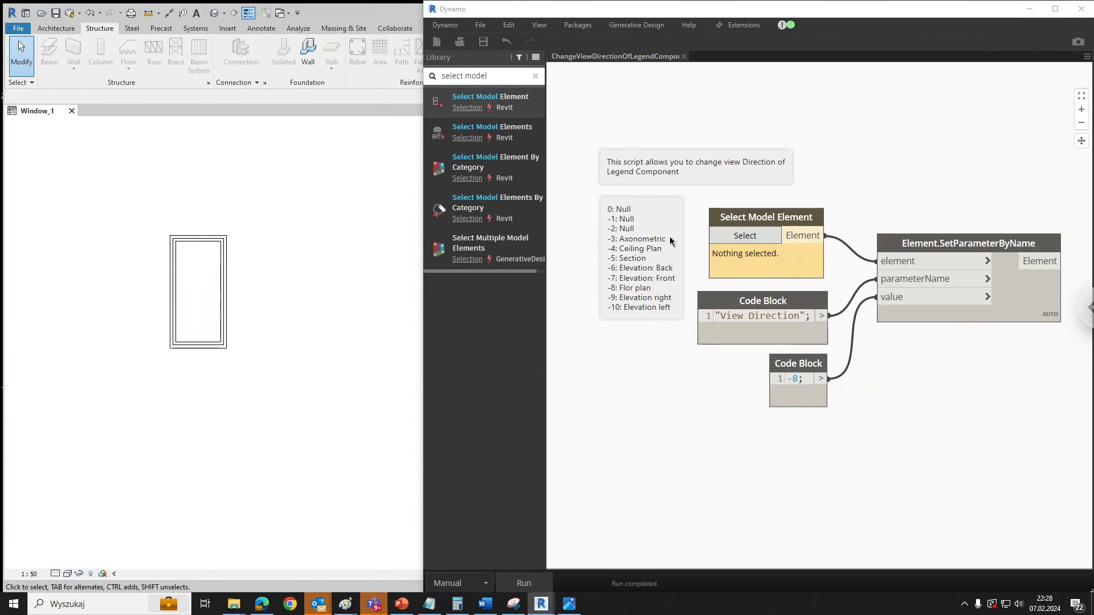
pyautogui.moveTo(625, 249)
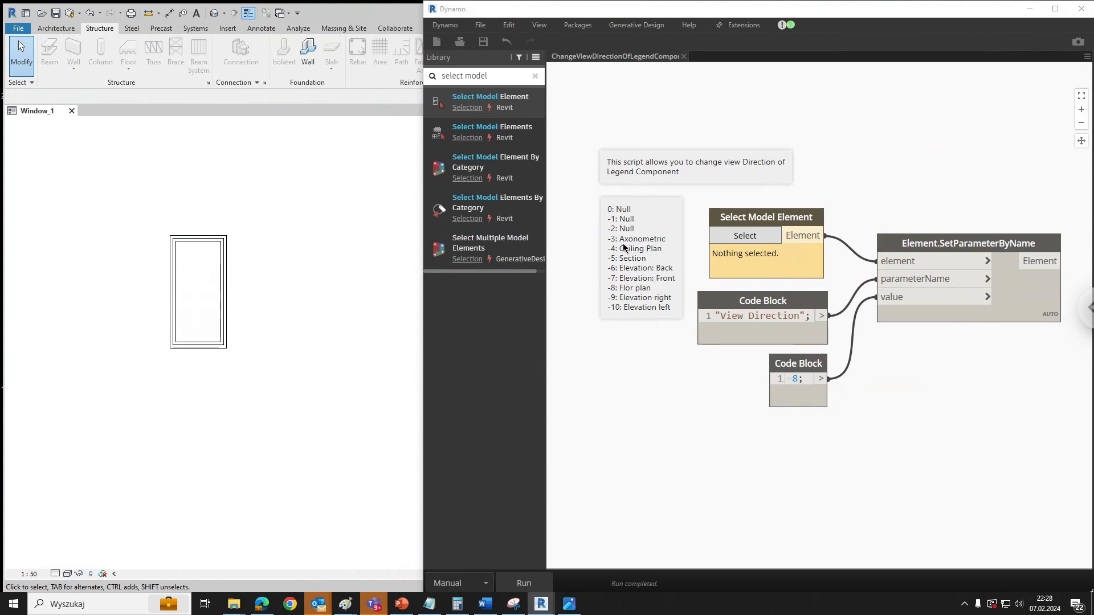
pyautogui.moveTo(659, 252)
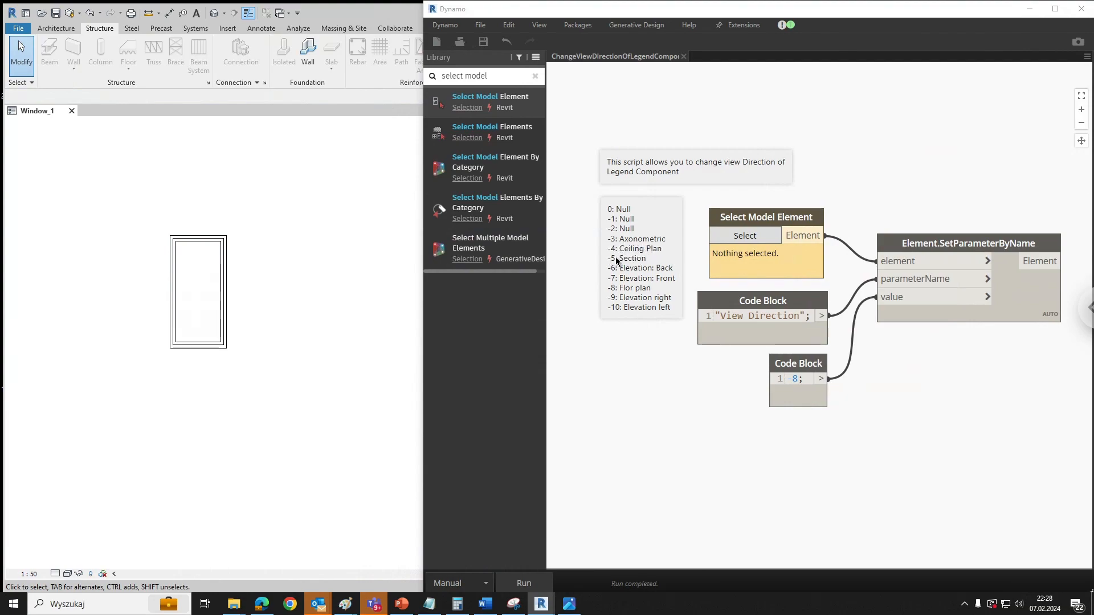
pyautogui.moveTo(659, 288)
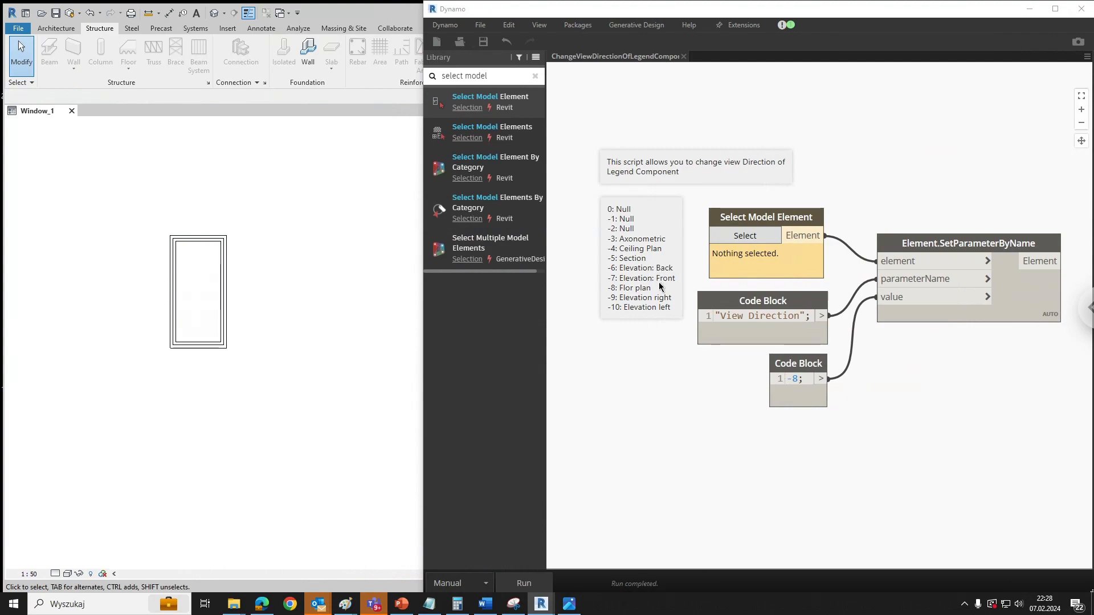
pyautogui.moveTo(650, 365)
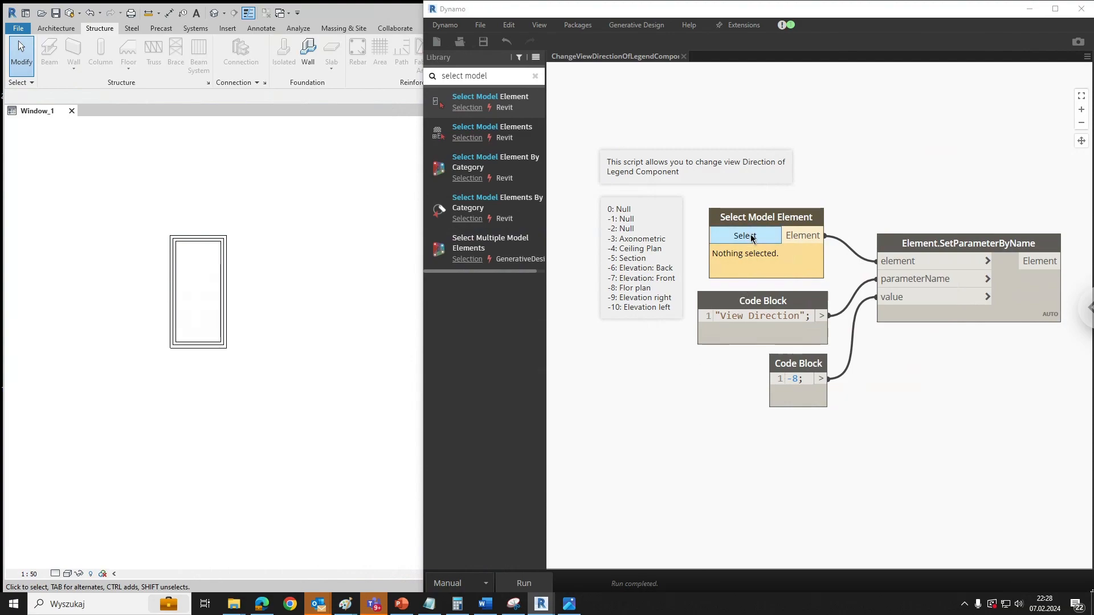
pyautogui.moveTo(432, 264)
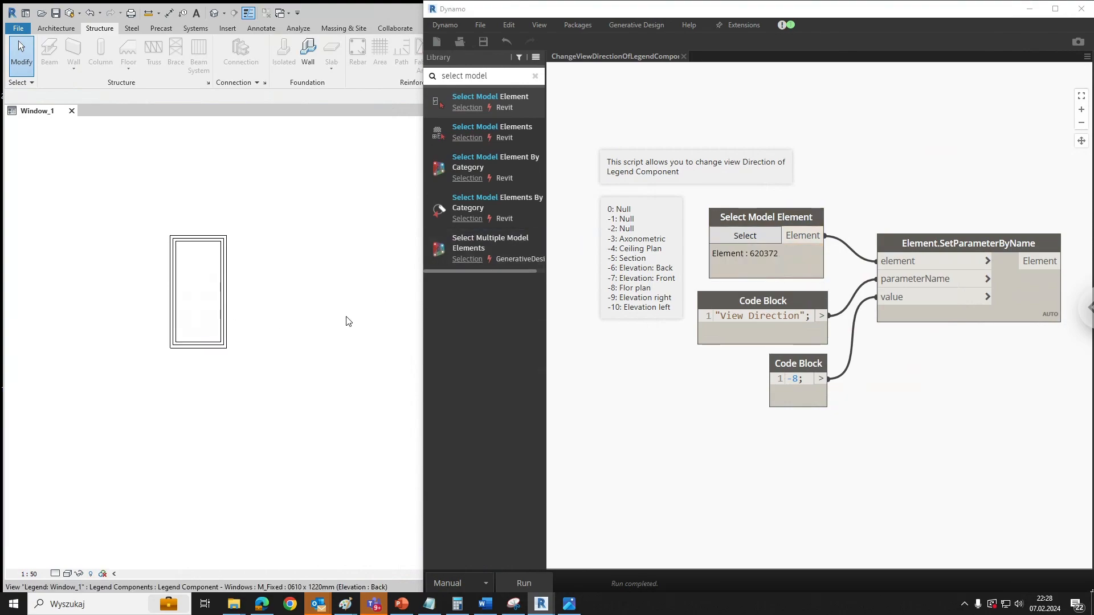
# Change the Code Block value to -3 and run to make the window axonometric
pyautogui.click(798, 378)
pyautogui.write('3')
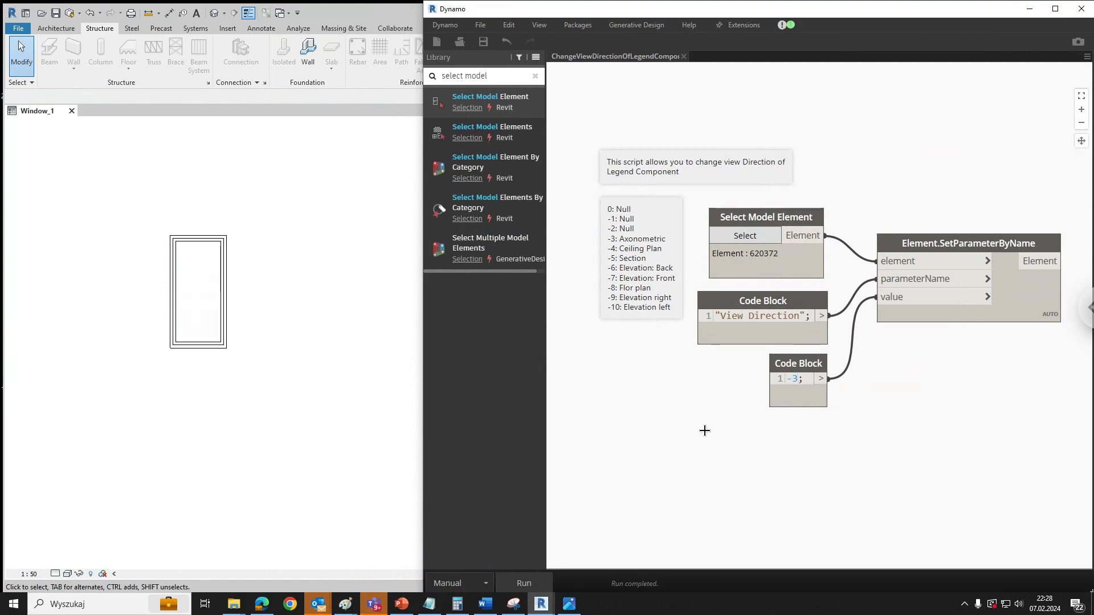
pyautogui.click(523, 583)
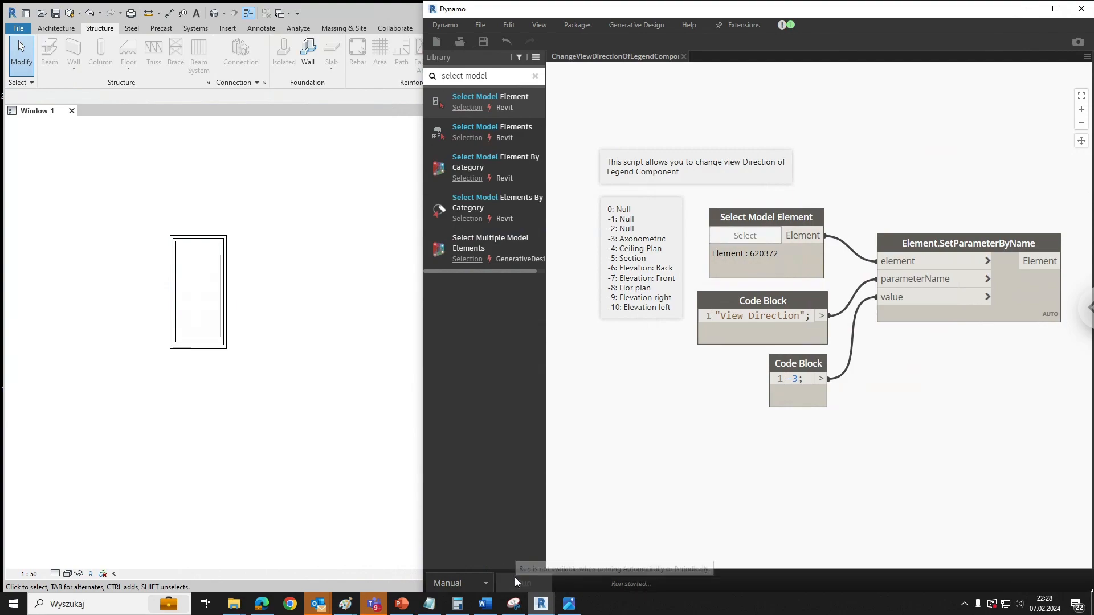
pyautogui.click(523, 582)
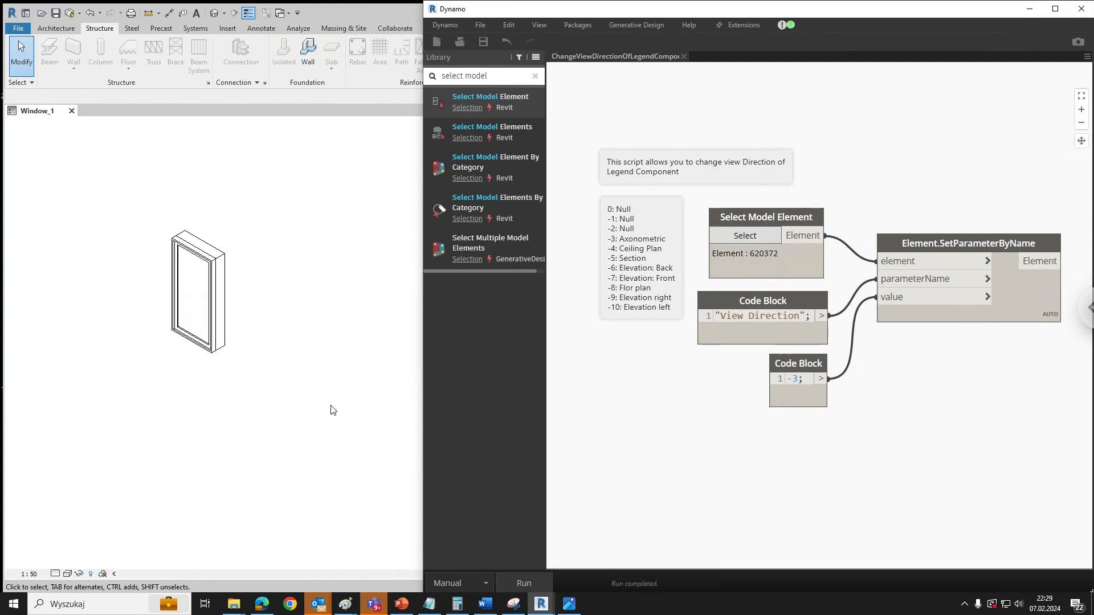
pyautogui.moveTo(648, 320)
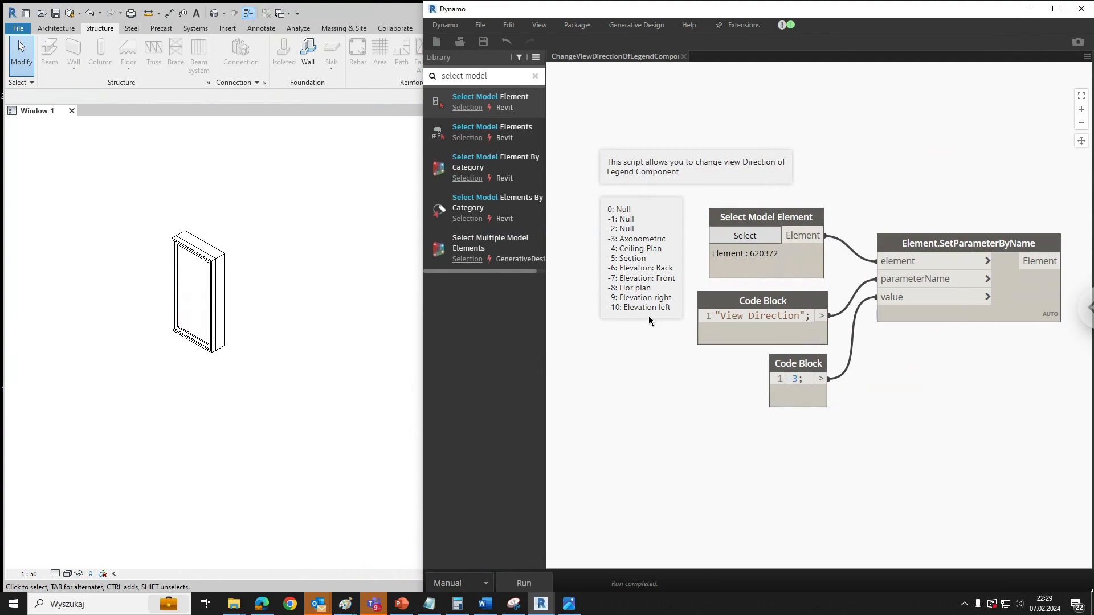
pyautogui.moveTo(816, 394)
pyautogui.write('5')
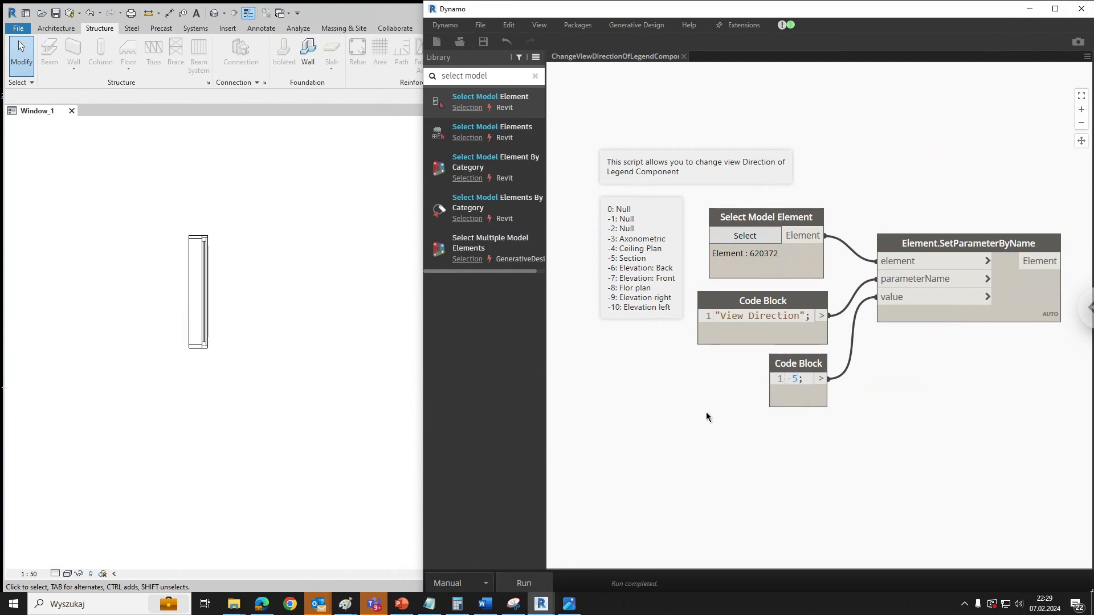
pyautogui.moveTo(738, 433)
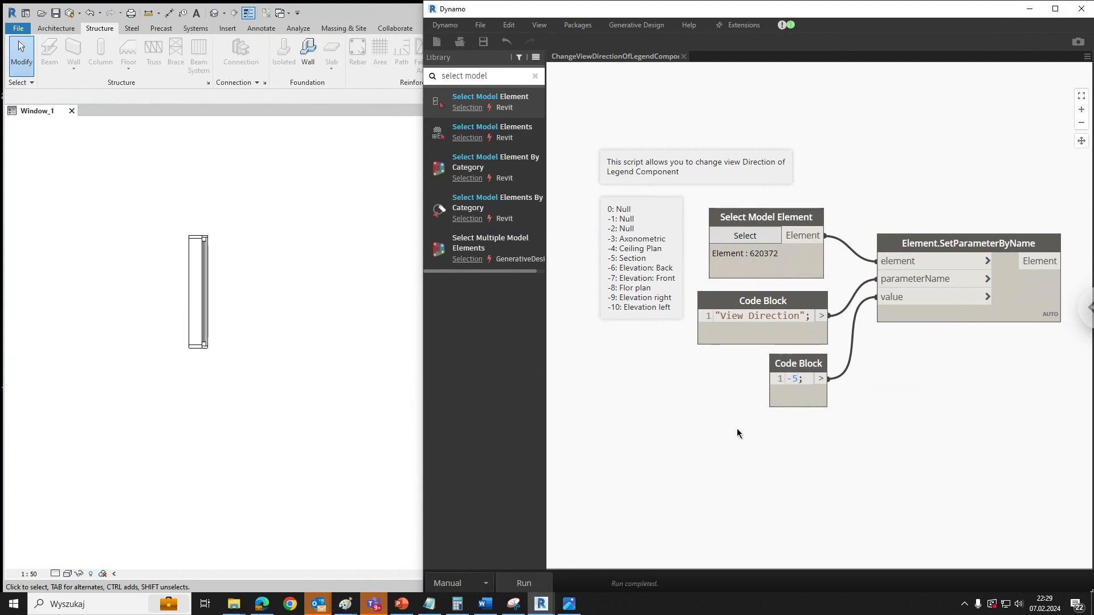